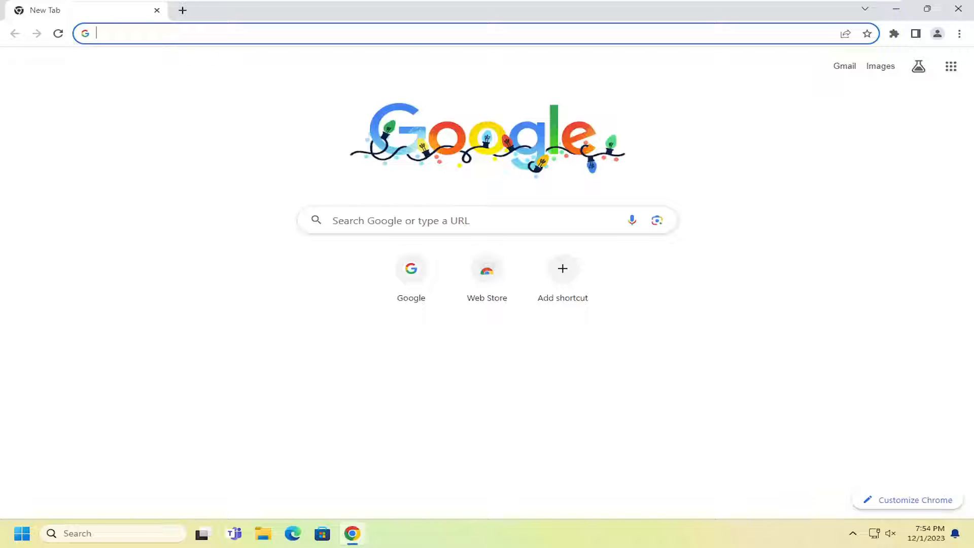
Navigate to chrome://flags/ and begin searching the flags for "tab"
type("chrome://flags/")
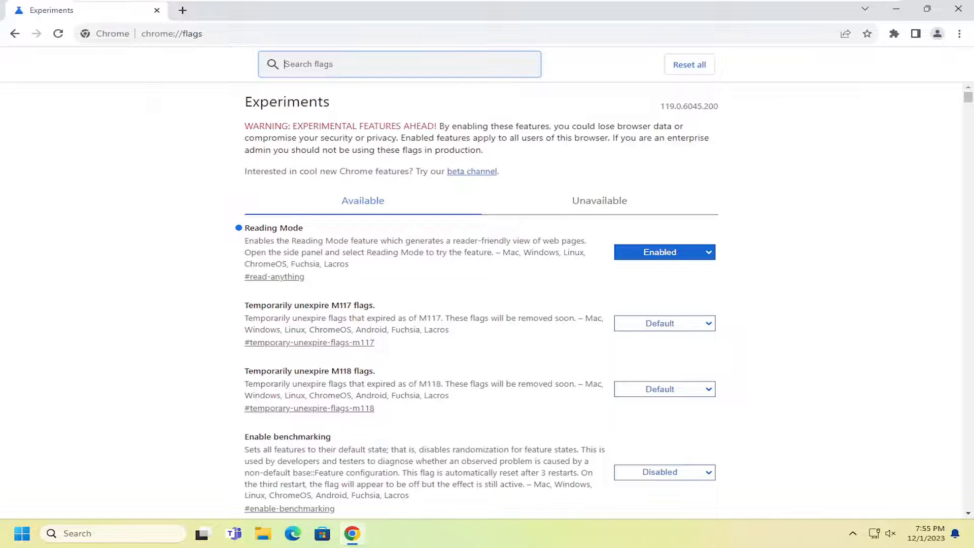
type("tab scroll")
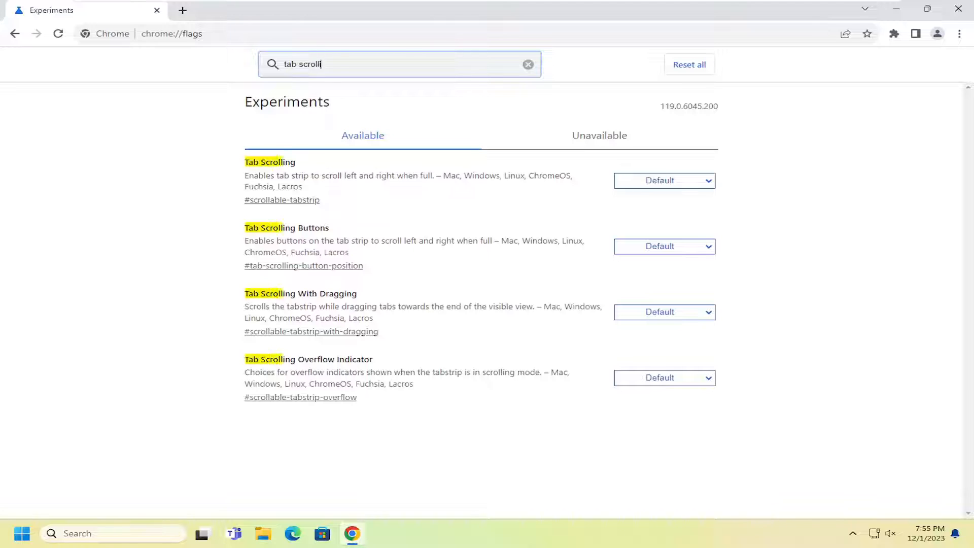
Complete the flag search to read "tab scrolling"
type("ing")
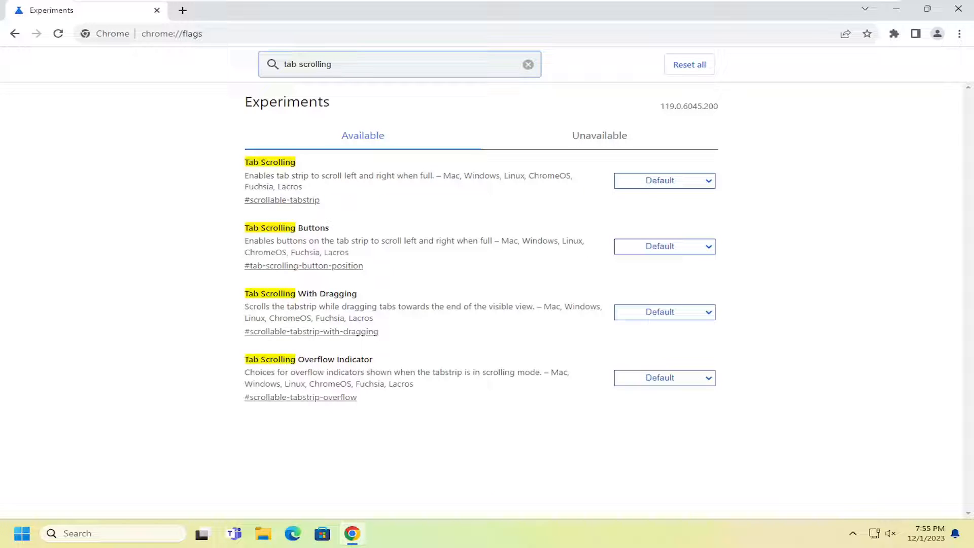
mouse_move(682, 179)
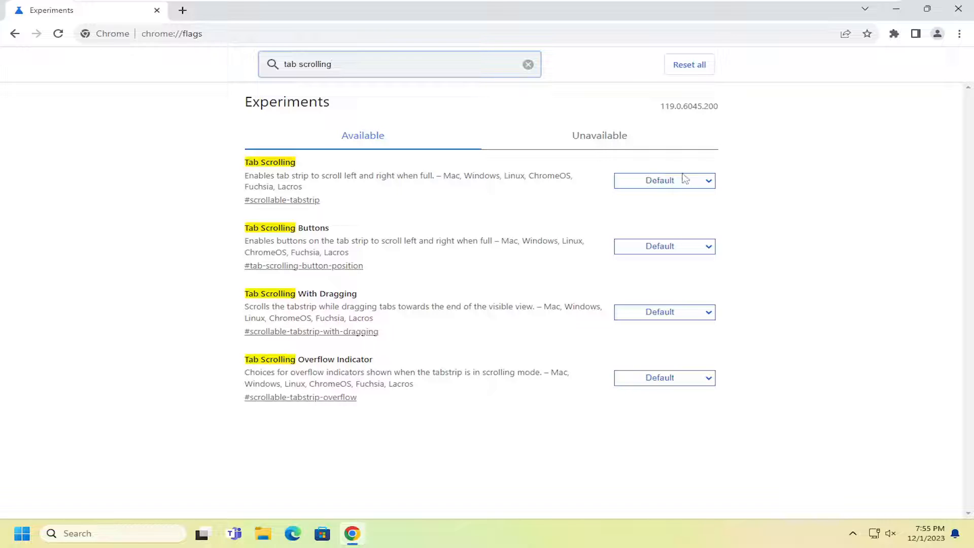
Change the Tab Scrolling flag from Default to Enabled
left_click(663, 181)
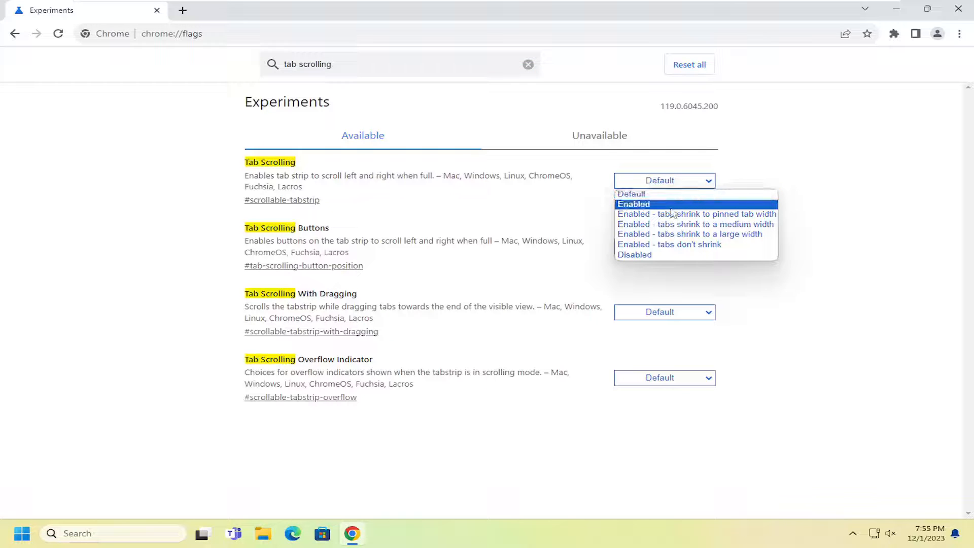
mouse_move(696, 214)
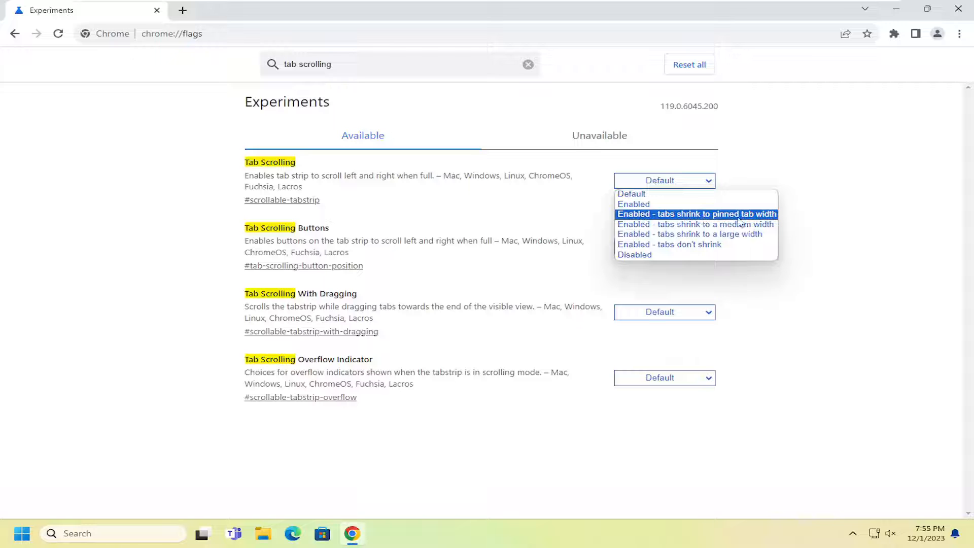
mouse_move(694, 225)
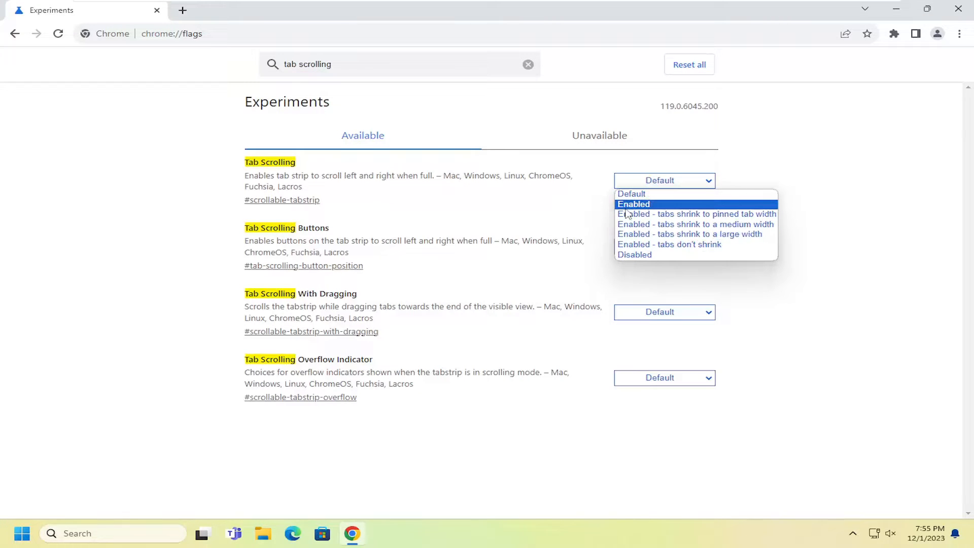
left_click(633, 204)
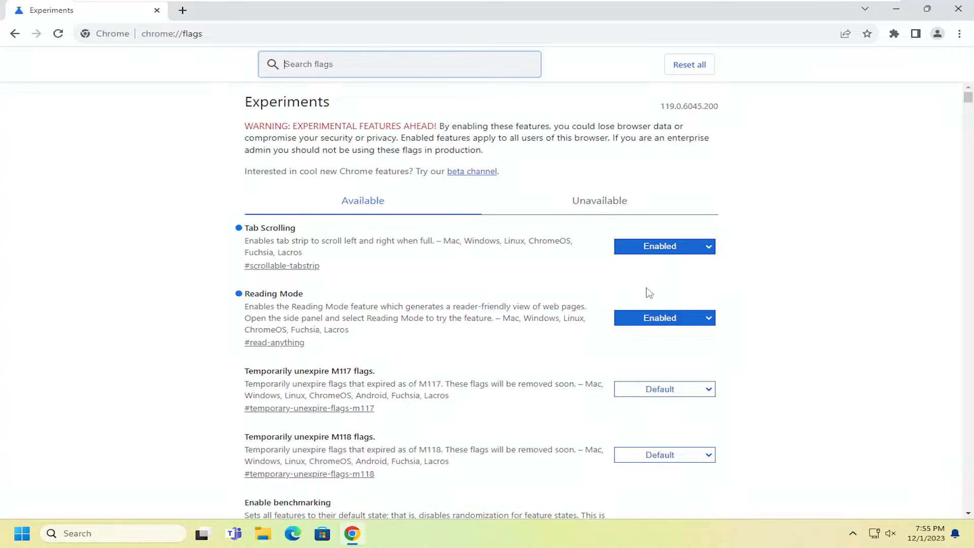
left_click(664, 246)
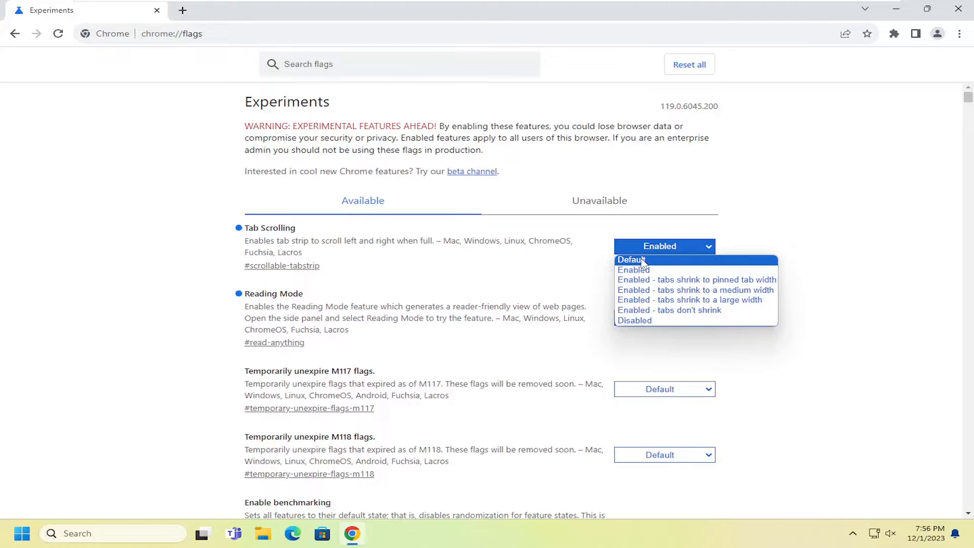